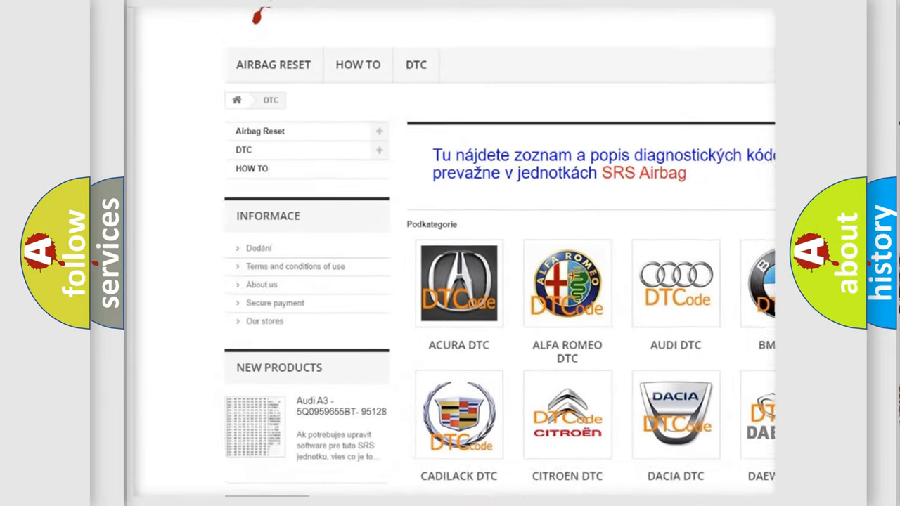
{"action": "scroll", "scroll_direction": "down", "scroll_amount": 3}
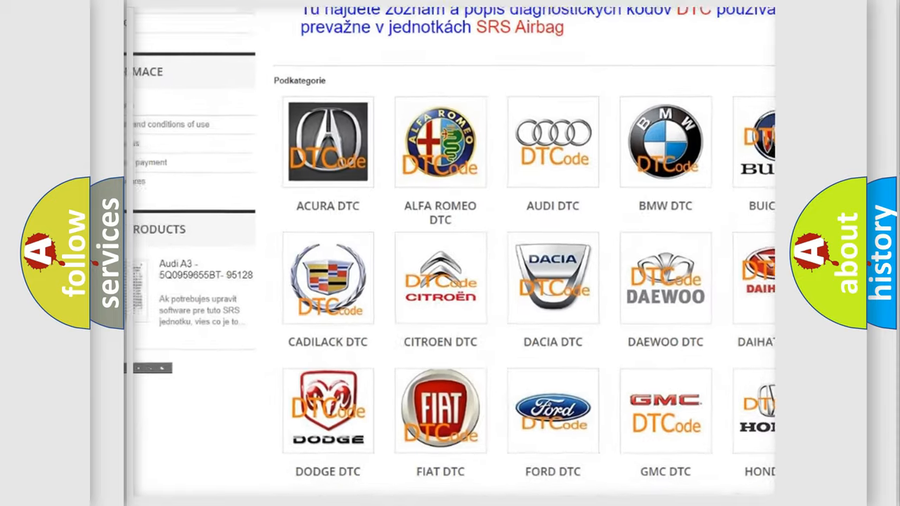
{"action": "scroll", "scroll_direction": "down", "scroll_amount": 3}
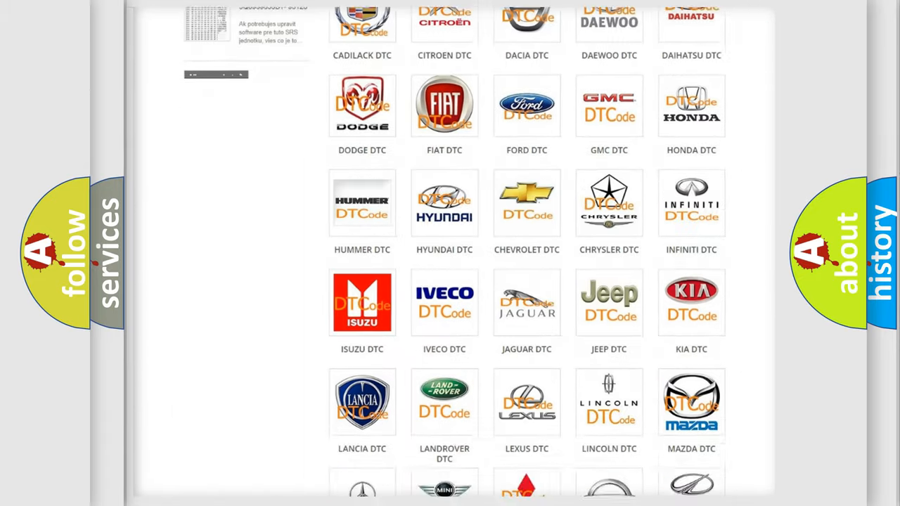
{"action": "scroll", "scroll_direction": "down", "scroll_amount": 3}
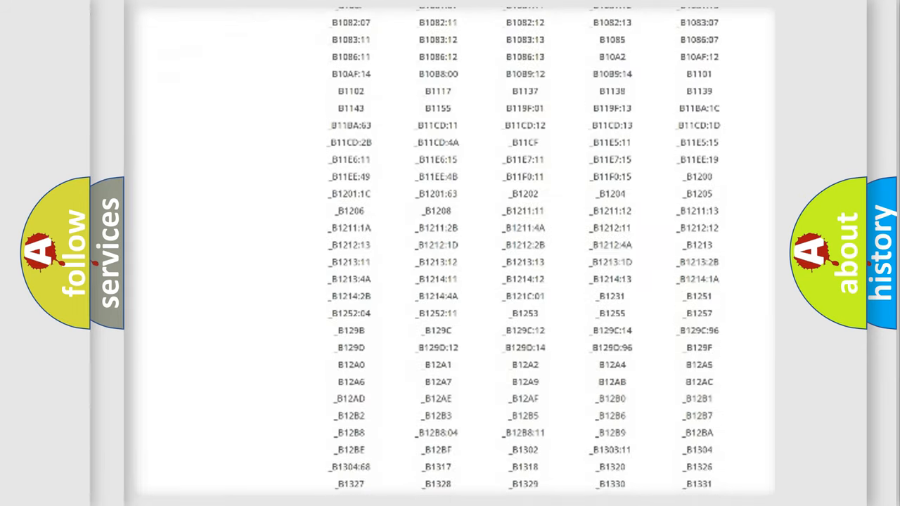
{"action": "scroll", "scroll_direction": "down", "scroll_amount": 3}
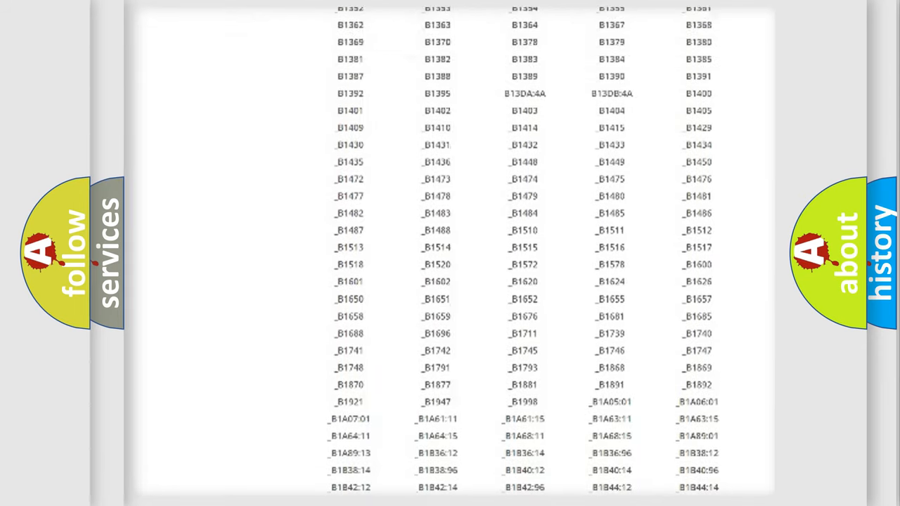
{"action": "scroll", "scroll_direction": "up", "scroll_amount": 3}
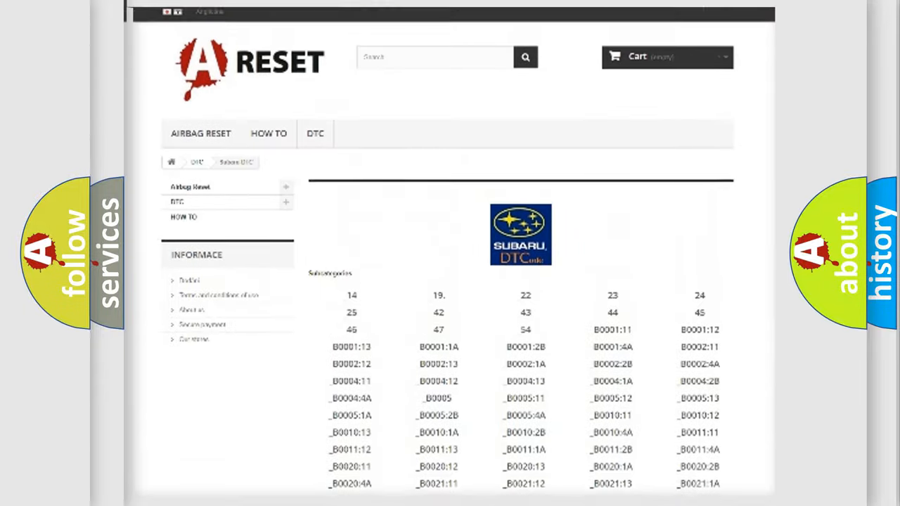